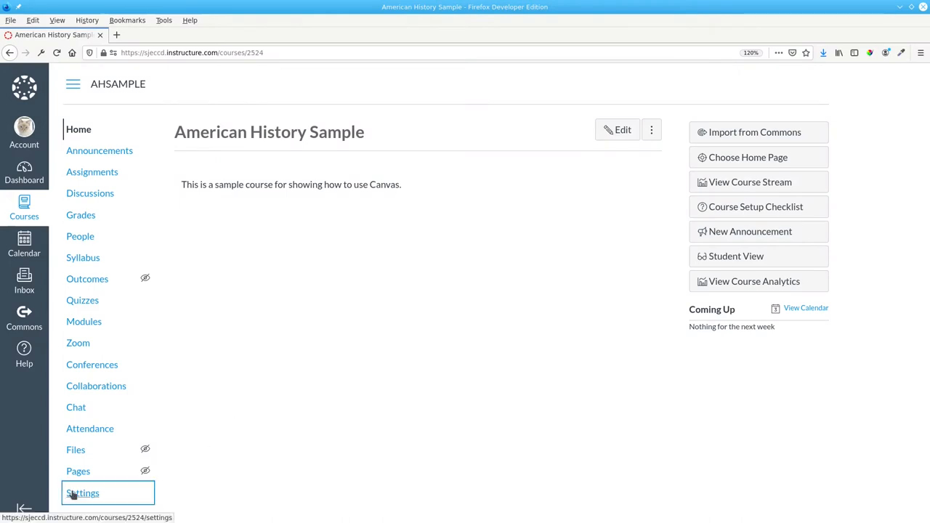
From course Settings, start an Import Course Content with 'QTI .zip file' as content type.
{"action": "left_click", "coordinate": [81, 493]}
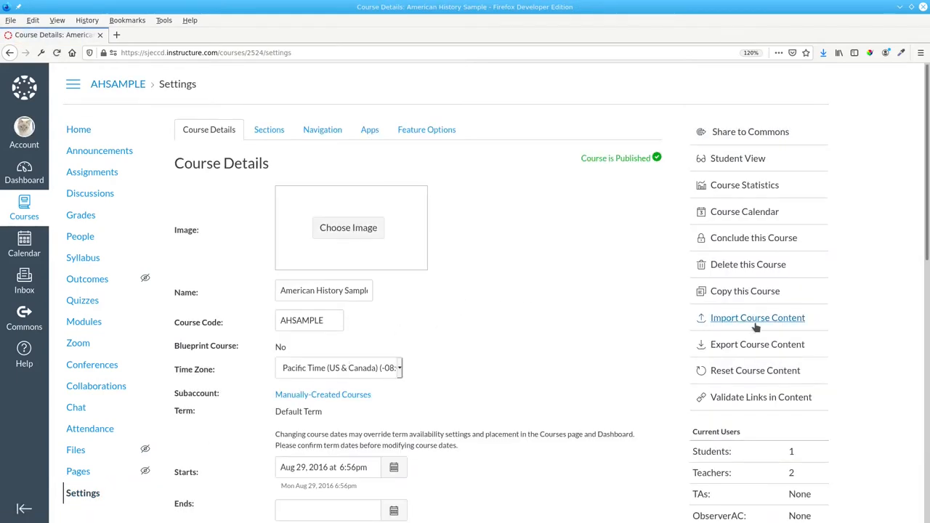
{"action": "left_click", "coordinate": [757, 317]}
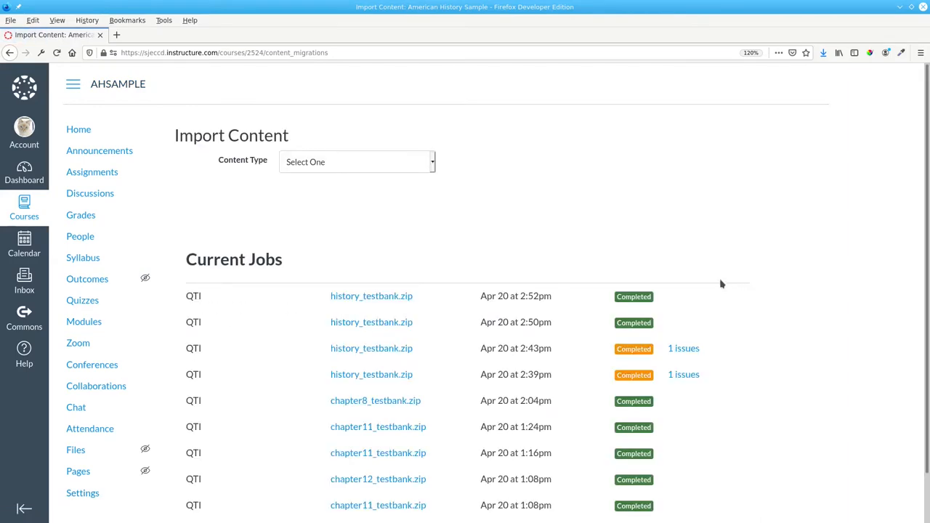
{"action": "left_click", "coordinate": [356, 161]}
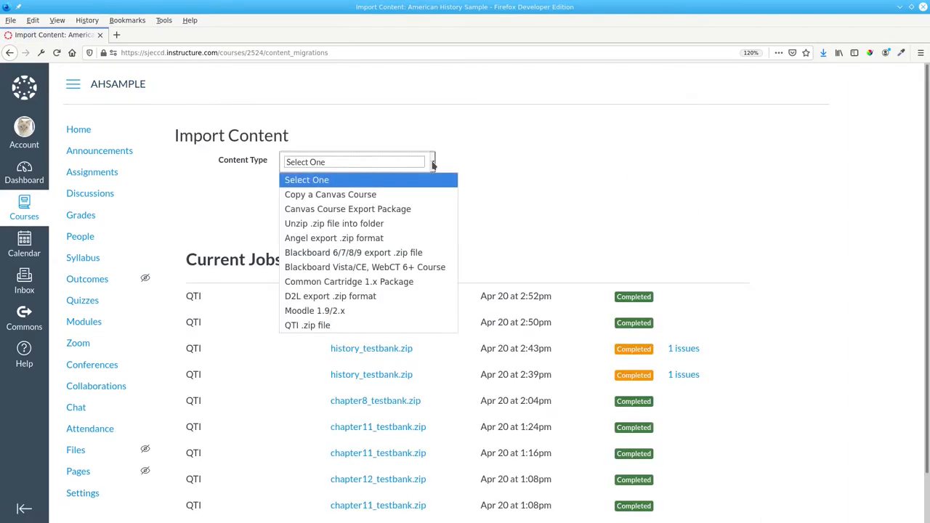
{"action": "mouse_move", "coordinate": [314, 311]}
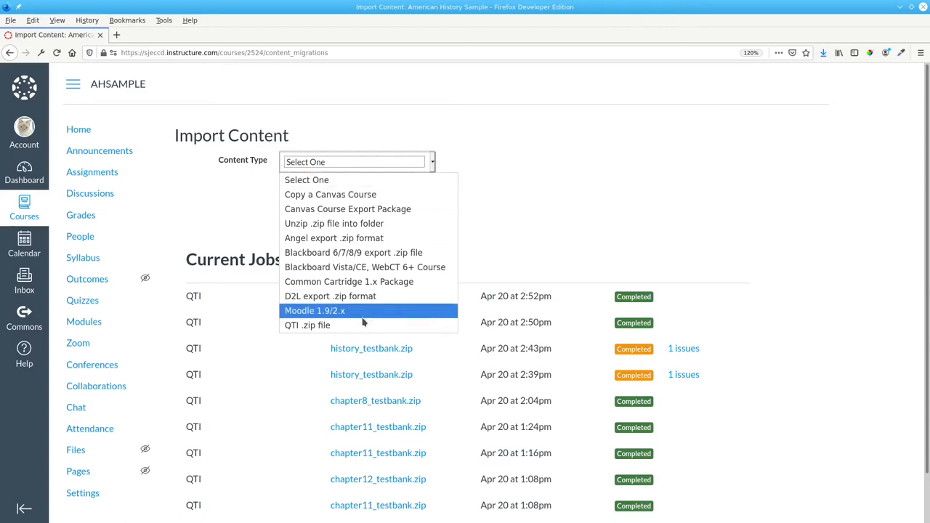
{"action": "left_click", "coordinate": [308, 325]}
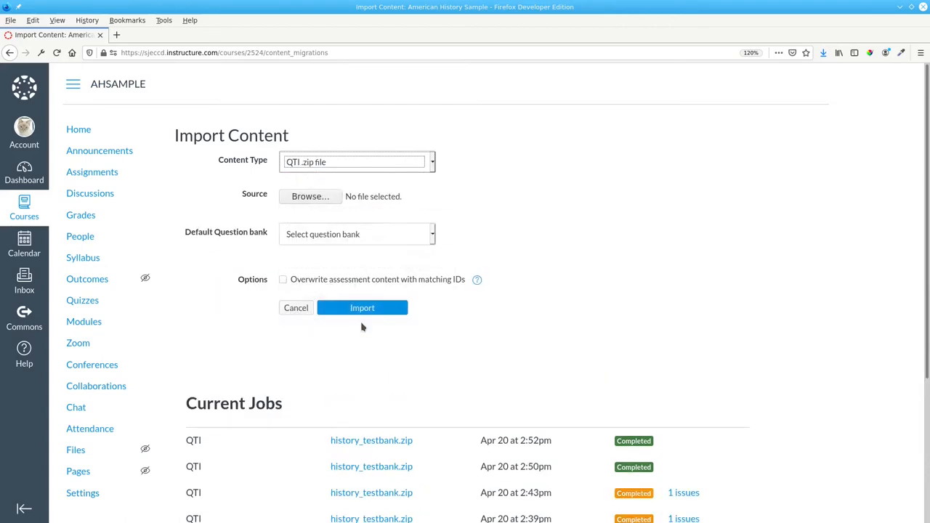
Browse and attach history_testbank.zip as the import source file.
{"action": "left_click", "coordinate": [311, 196]}
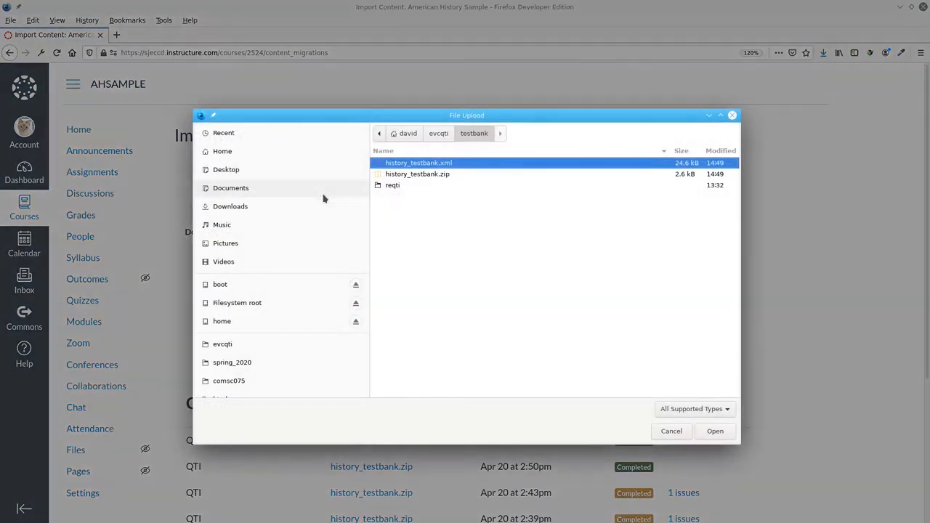
{"action": "mouse_move", "coordinate": [434, 198]}
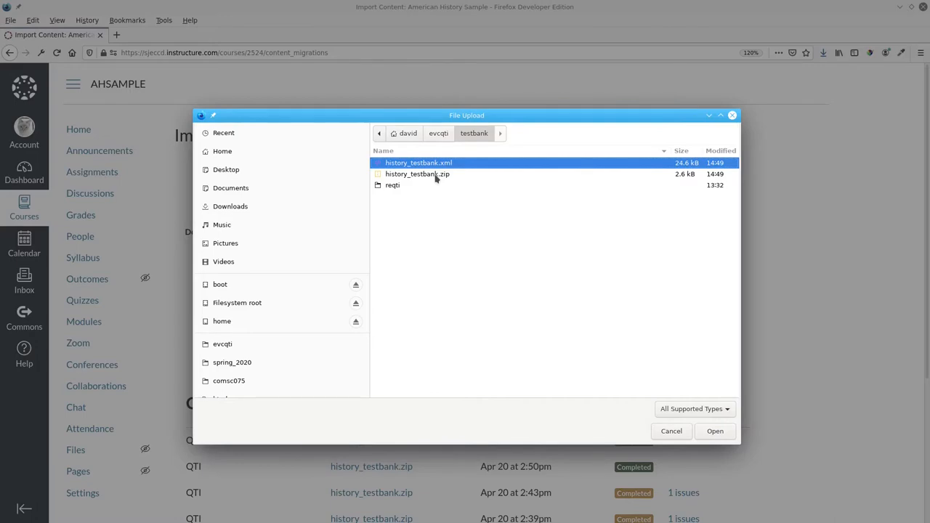
{"action": "left_click", "coordinate": [417, 174]}
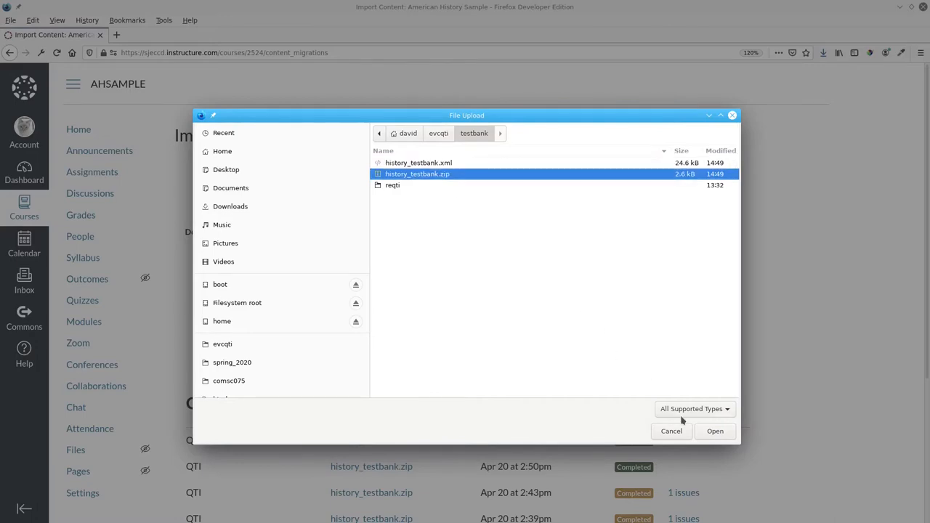
{"action": "left_click", "coordinate": [715, 430]}
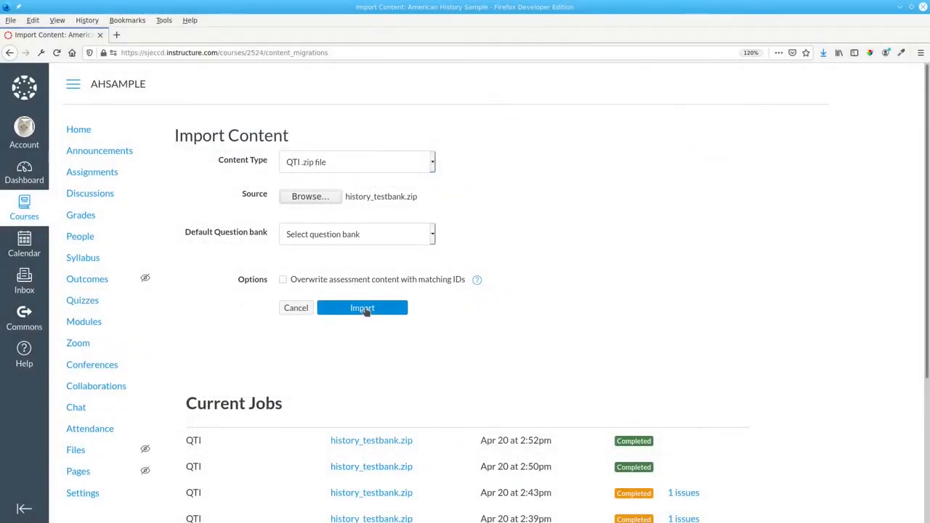
Run the import so history_testbank.zip shows as a Completed job.
{"action": "left_click", "coordinate": [362, 308]}
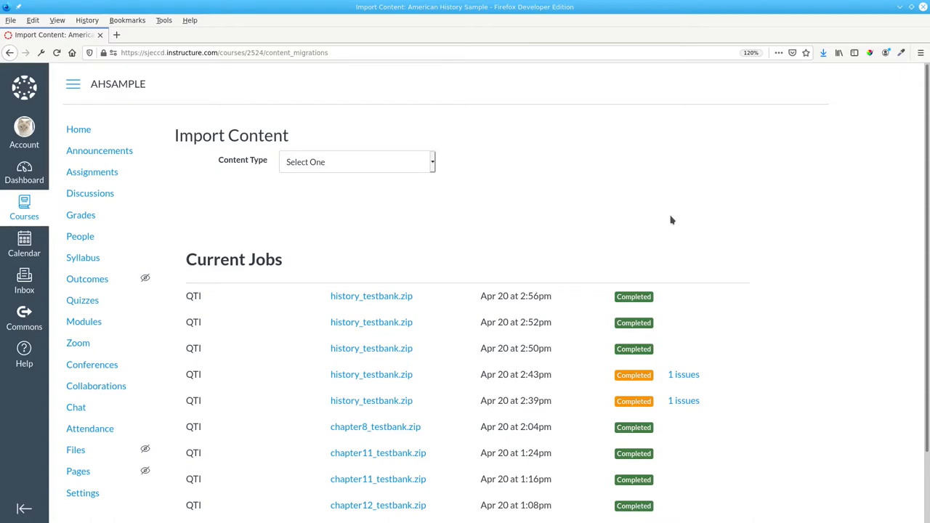
{"action": "mouse_move", "coordinate": [668, 218]}
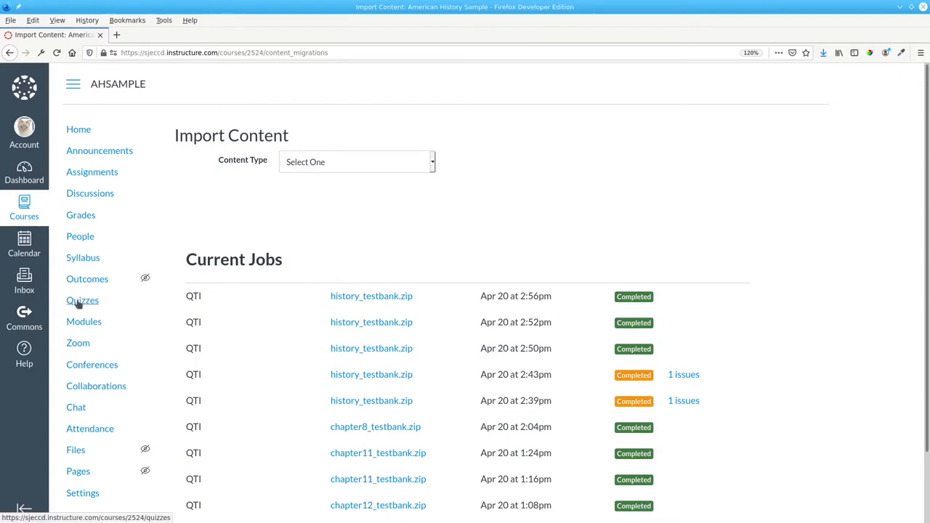
From Quizzes, open Manage Question Banks showing Revolutionary America - Chapter 2 with 10 questions.
{"action": "left_click", "coordinate": [81, 299]}
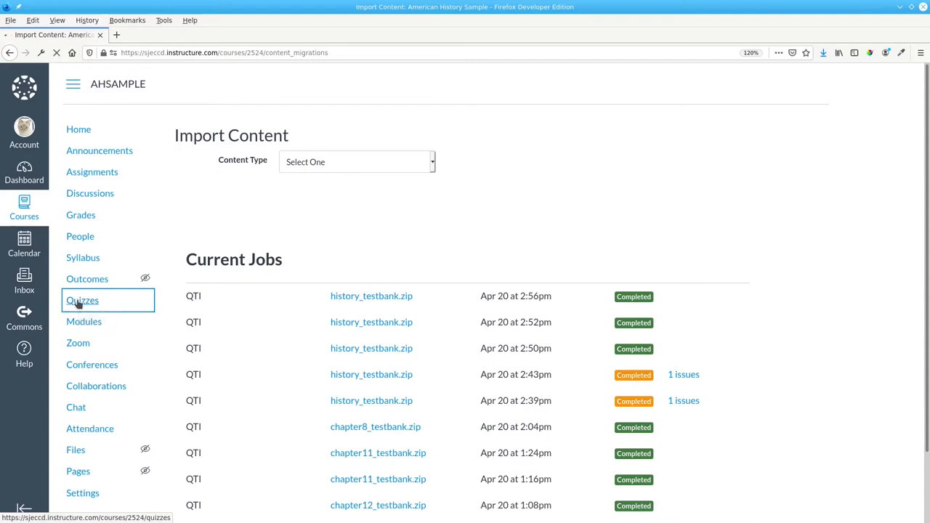
{"action": "left_click", "coordinate": [81, 299]}
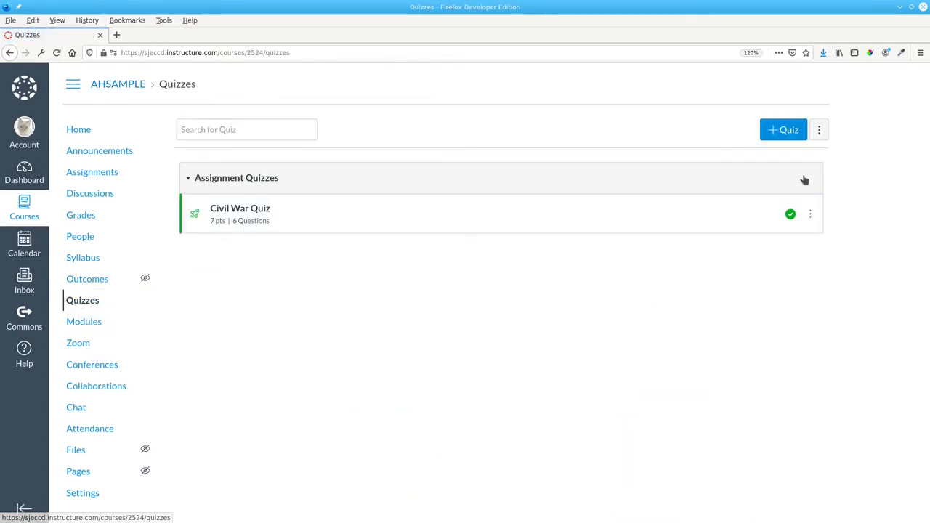
{"action": "left_click", "coordinate": [819, 129]}
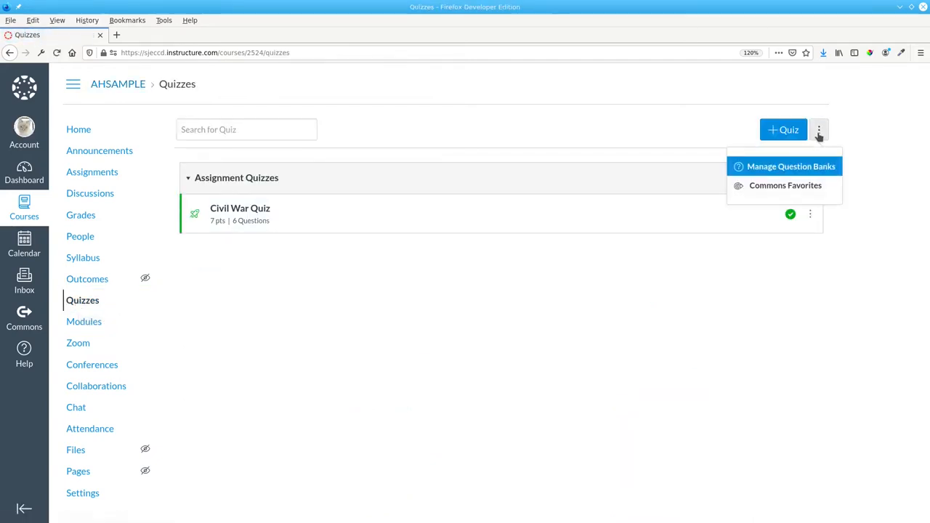
{"action": "left_click", "coordinate": [790, 165]}
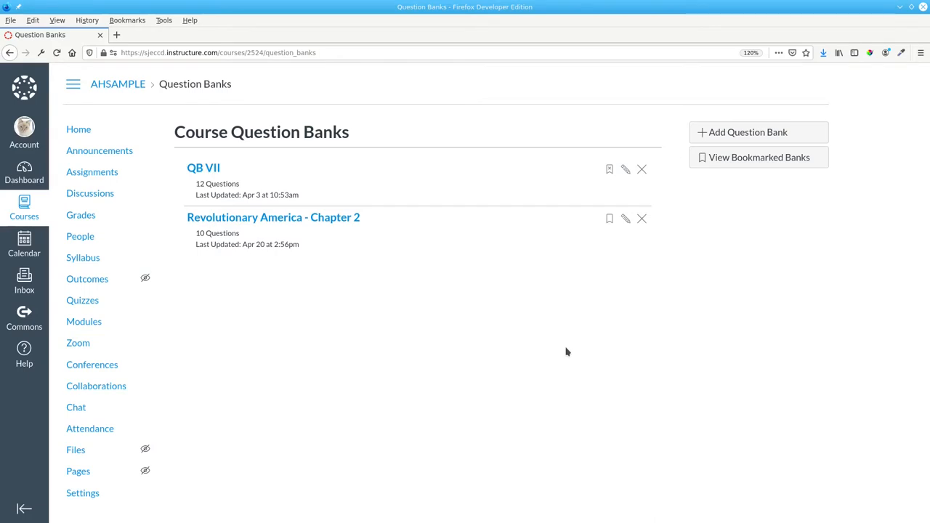
{"action": "mouse_move", "coordinate": [642, 242]}
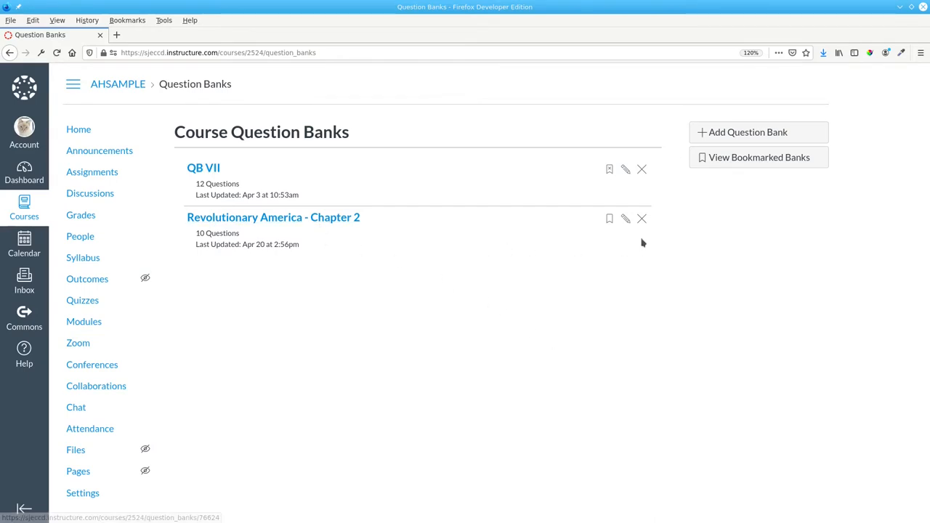
{"action": "mouse_move", "coordinate": [642, 218]}
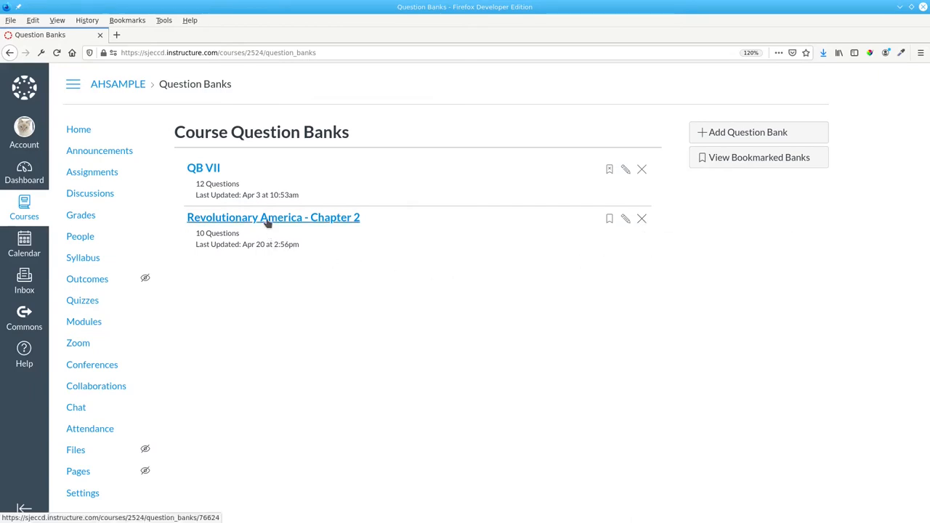
{"action": "left_click", "coordinate": [273, 218]}
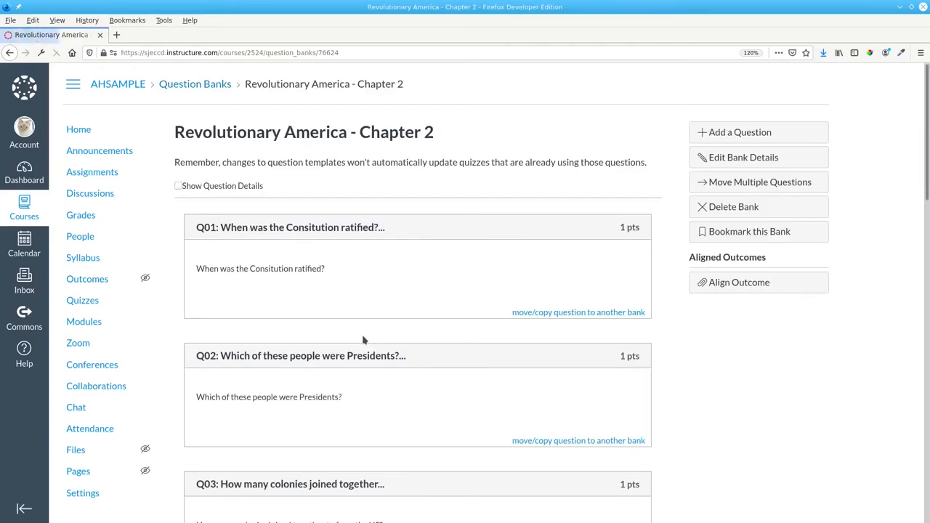
{"action": "scroll", "scroll_direction": "down", "scroll_amount": 3}
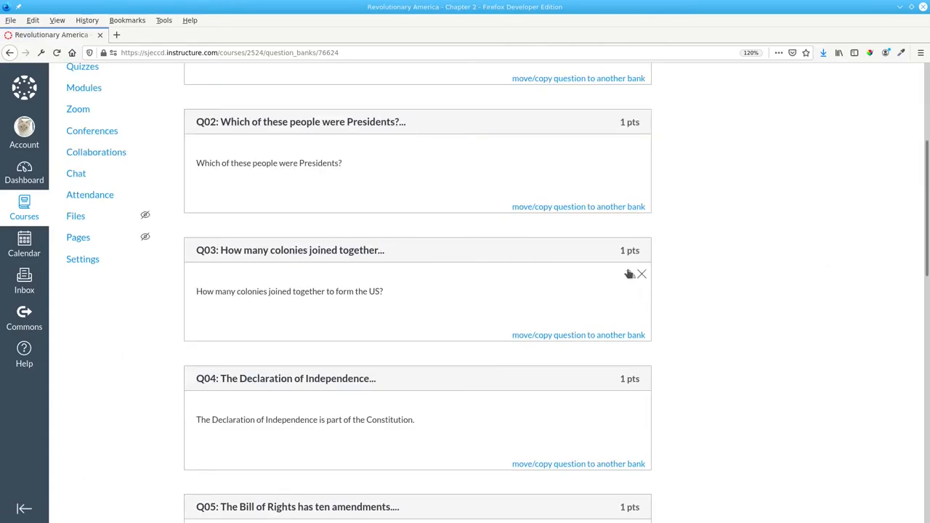
{"action": "left_click", "coordinate": [629, 273]}
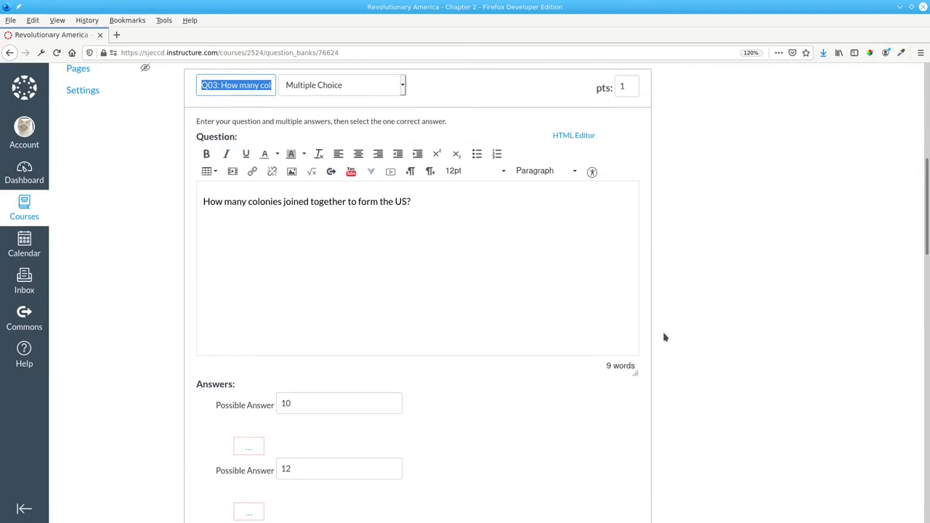
{"action": "mouse_move", "coordinate": [728, 320]}
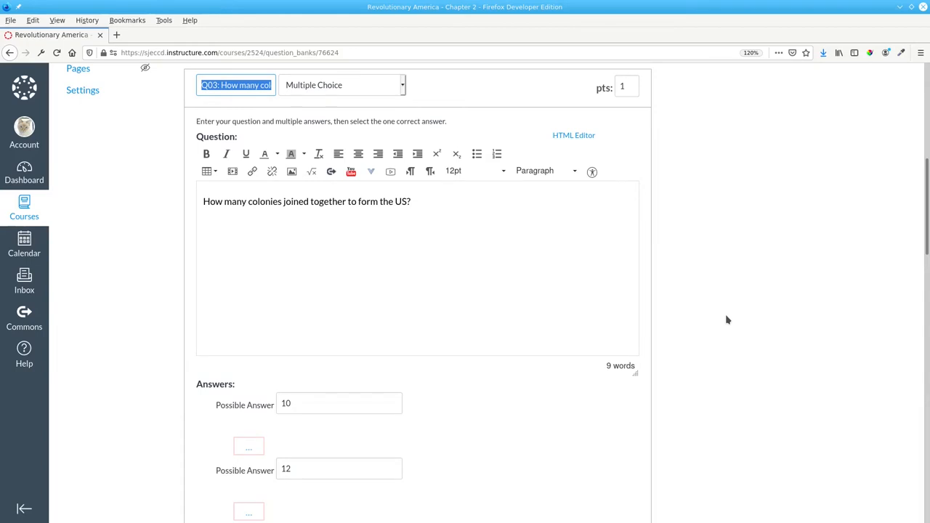
{"action": "scroll", "scroll_direction": "down", "scroll_amount": 3}
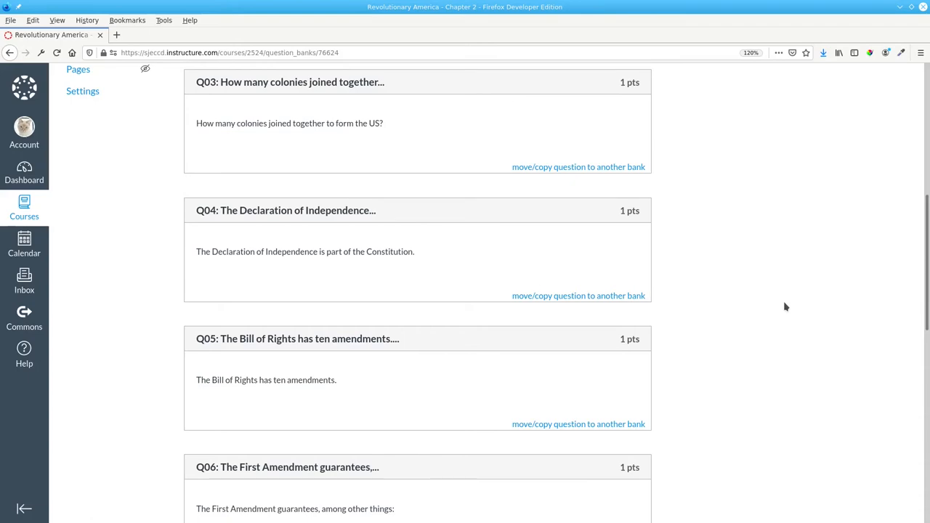
{"action": "scroll", "scroll_direction": "up", "scroll_amount": 3}
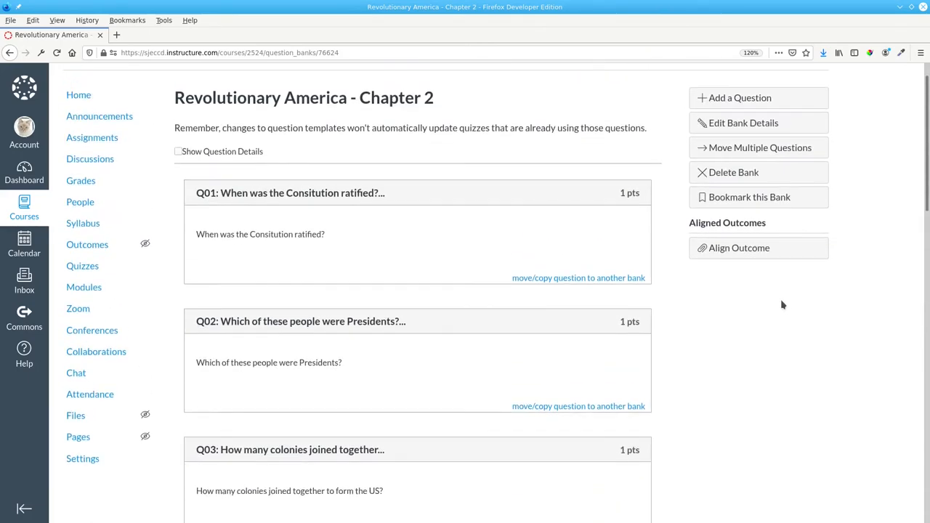
Create a new quiz titled 'Chapter 2 Quiz' and move to its Questions section.
{"action": "left_click", "coordinate": [81, 264]}
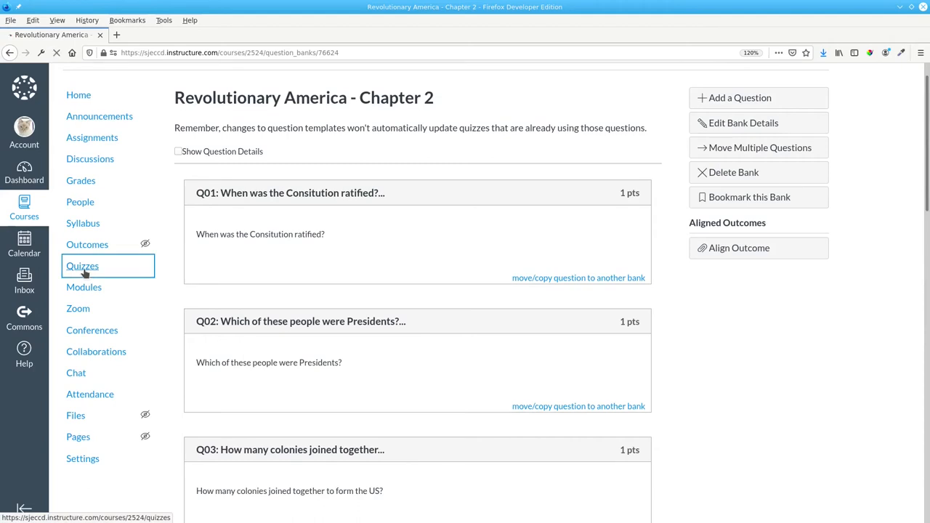
{"action": "left_click", "coordinate": [82, 265]}
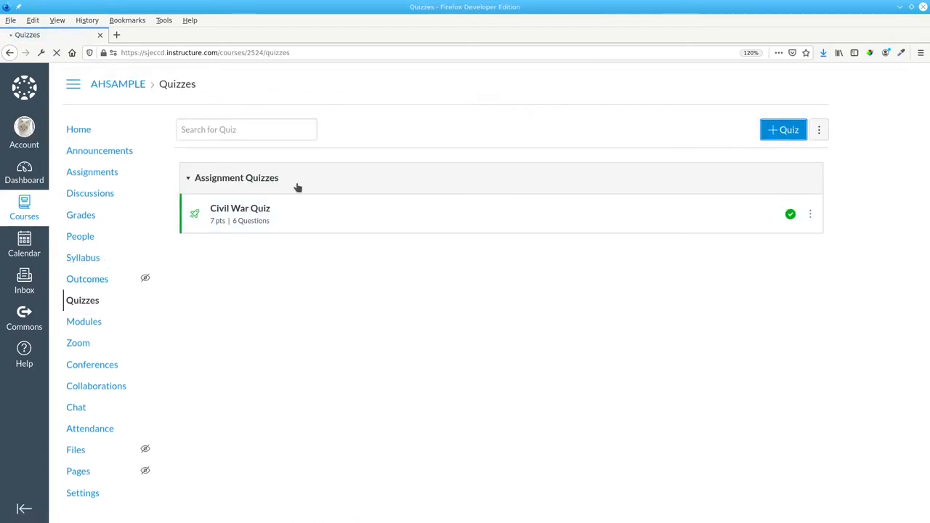
{"action": "left_click", "coordinate": [783, 129]}
{"action": "type", "text": "C"}
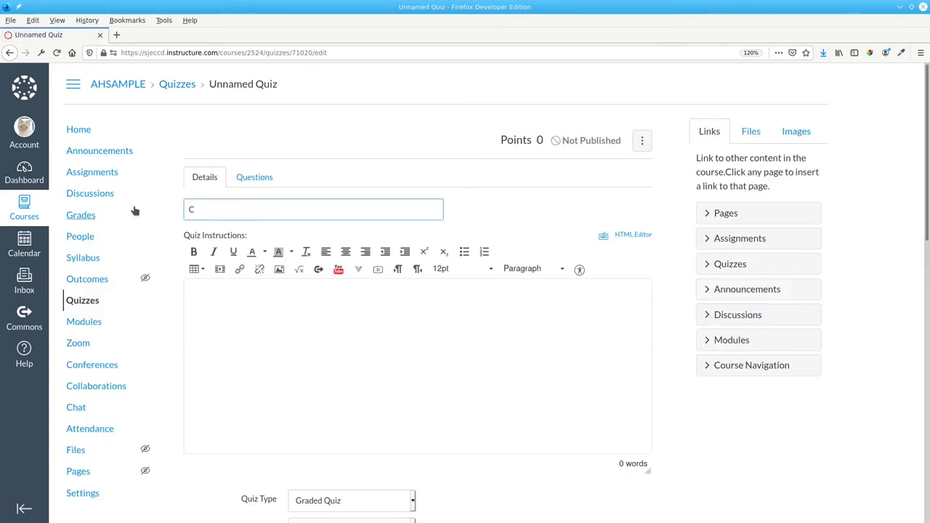
{"action": "type", "text": "hapter 2 Quiz"}
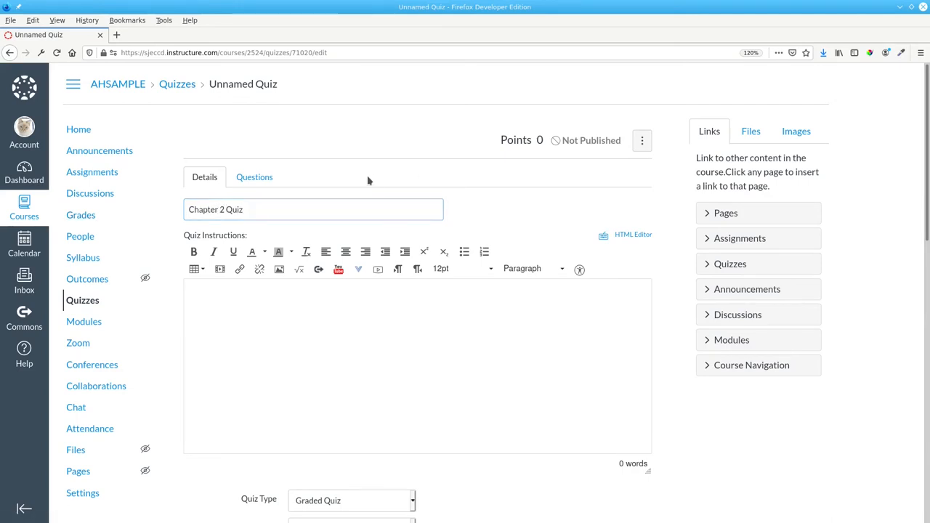
{"action": "left_click", "coordinate": [254, 177]}
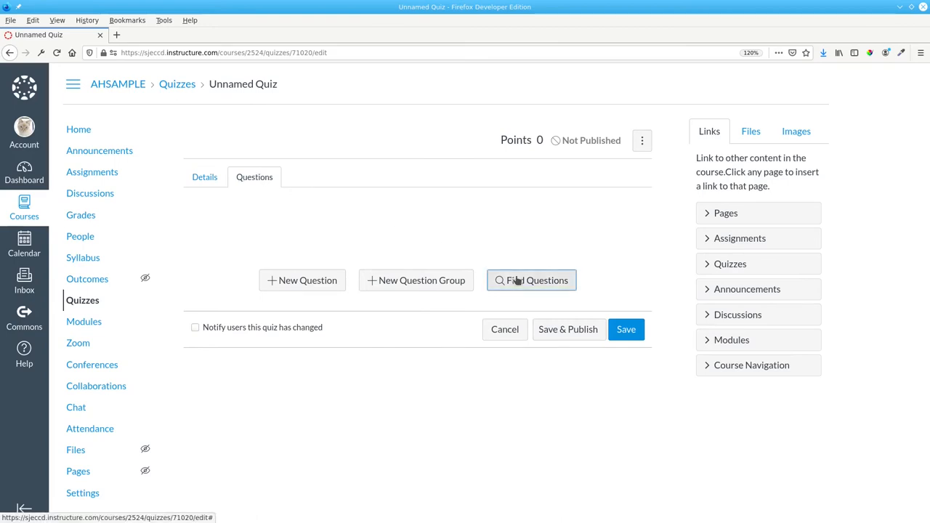
Find Questions in the Revolutionary America bank and add Q01, Q03, Q04, Q05 and Q07.
{"action": "left_click", "coordinate": [531, 279]}
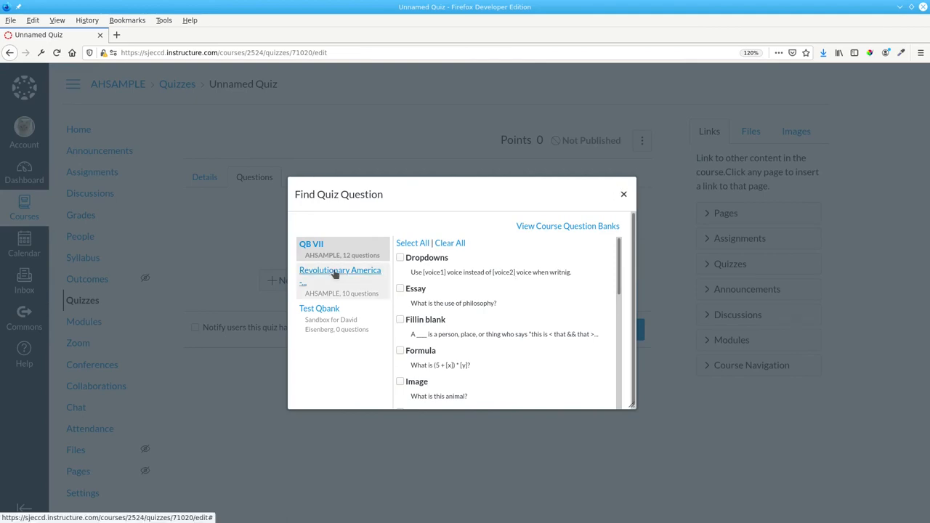
{"action": "left_click", "coordinate": [340, 271]}
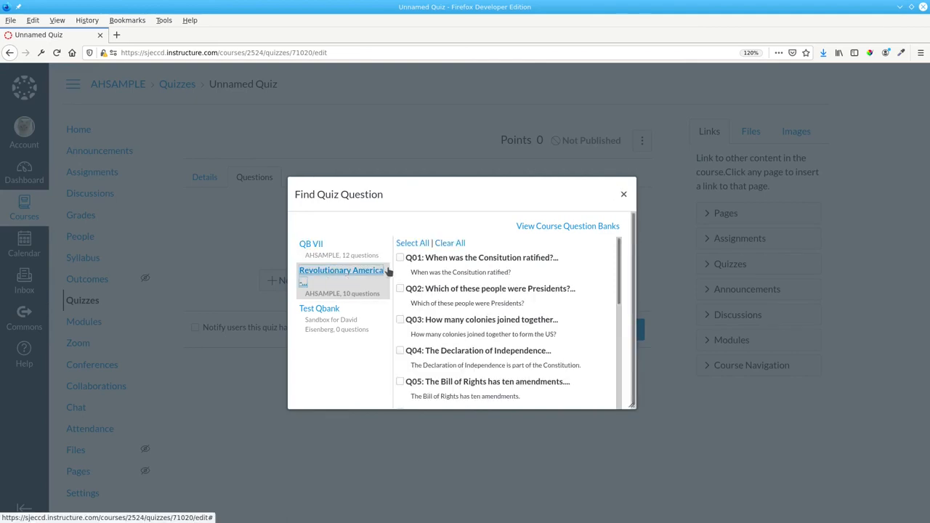
{"action": "left_click", "coordinate": [400, 257]}
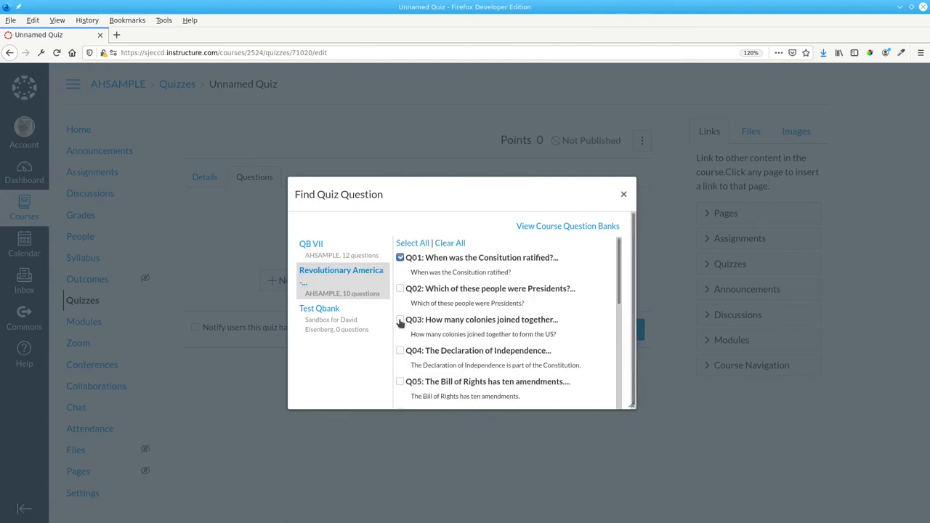
{"action": "left_click", "coordinate": [399, 320]}
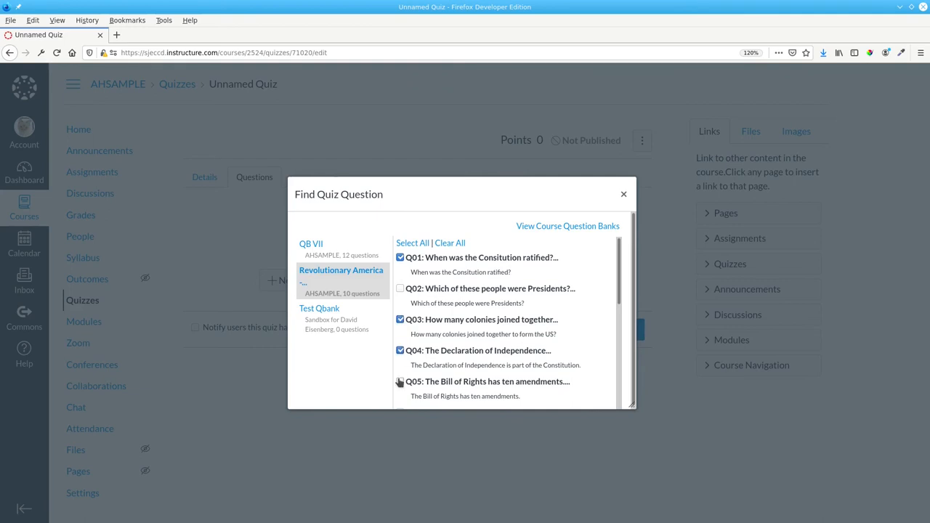
{"action": "scroll", "scroll_direction": "down", "scroll_amount": 3}
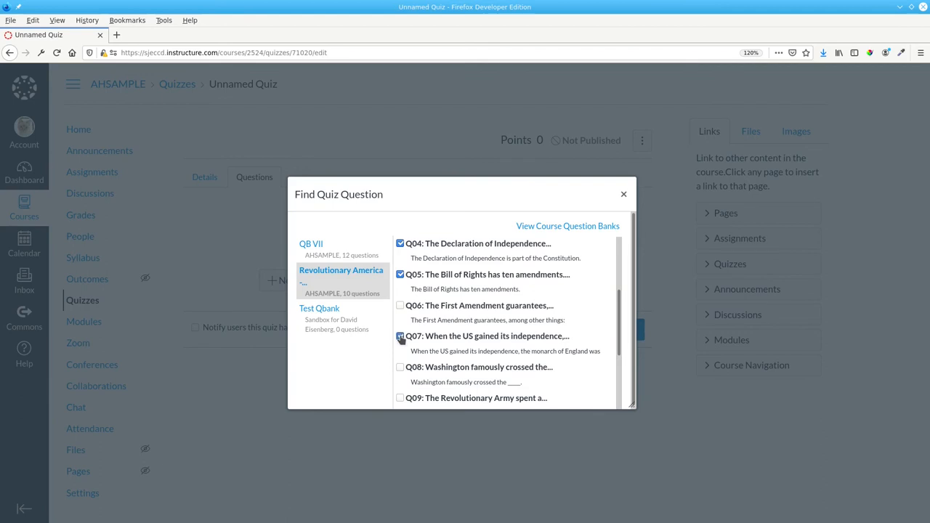
{"action": "scroll", "scroll_direction": "down", "scroll_amount": 3}
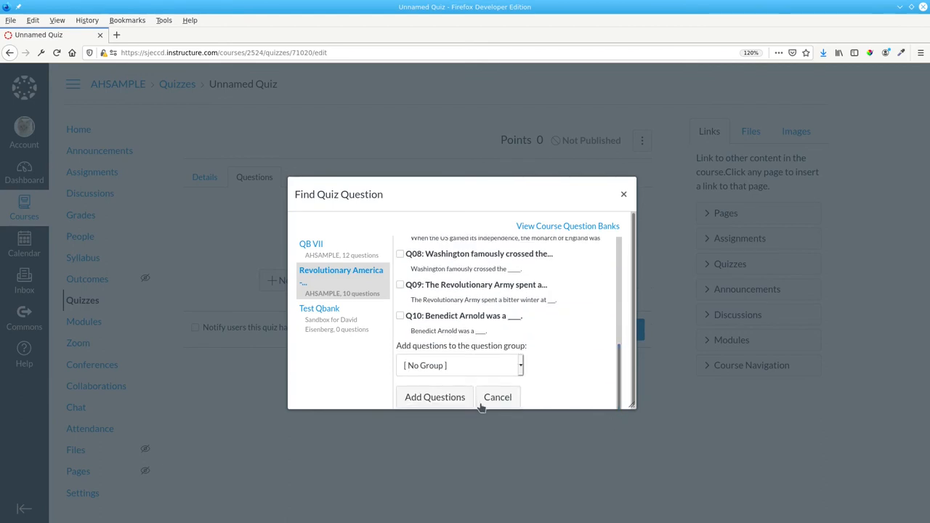
{"action": "left_click", "coordinate": [496, 396]}
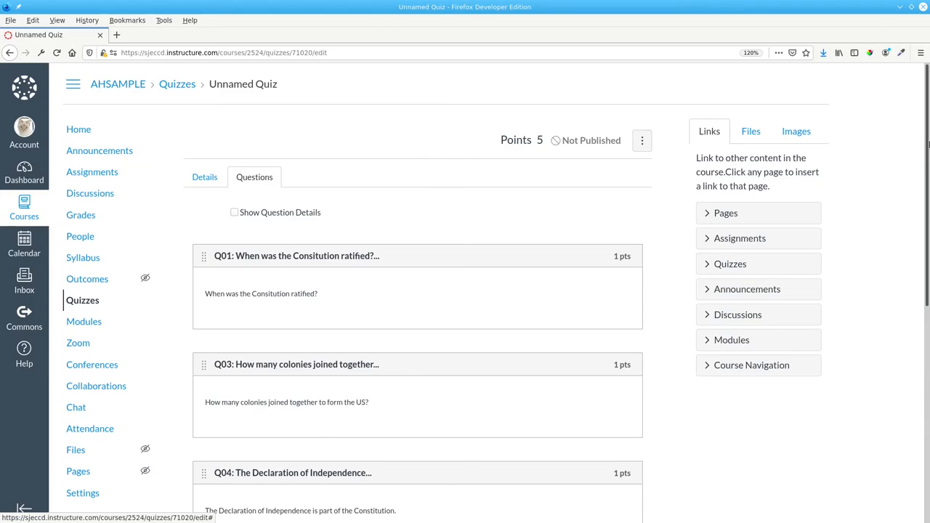
Save Chapter 2 Quiz as an unpublished graded quiz worth 5 points.
{"action": "scroll", "scroll_direction": "down", "scroll_amount": 3}
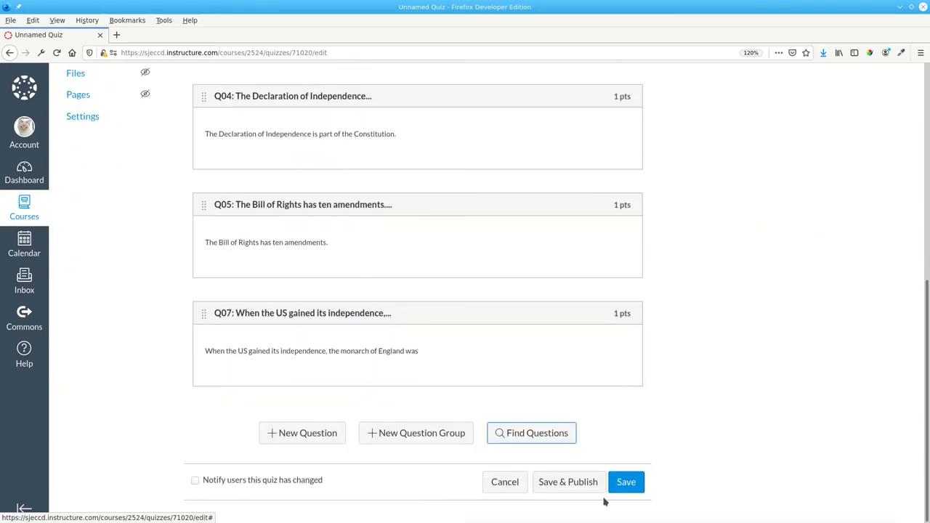
{"action": "left_click", "coordinate": [625, 482]}
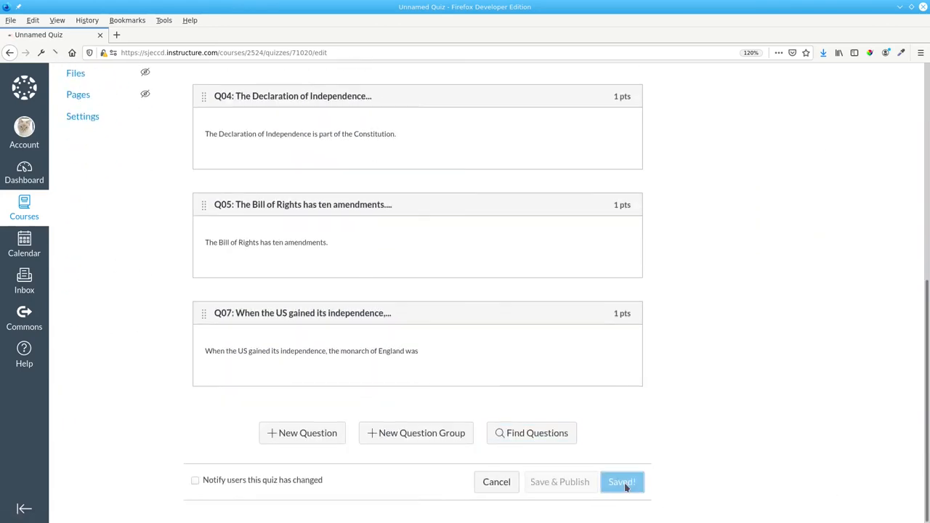
{"action": "left_click", "coordinate": [621, 482]}
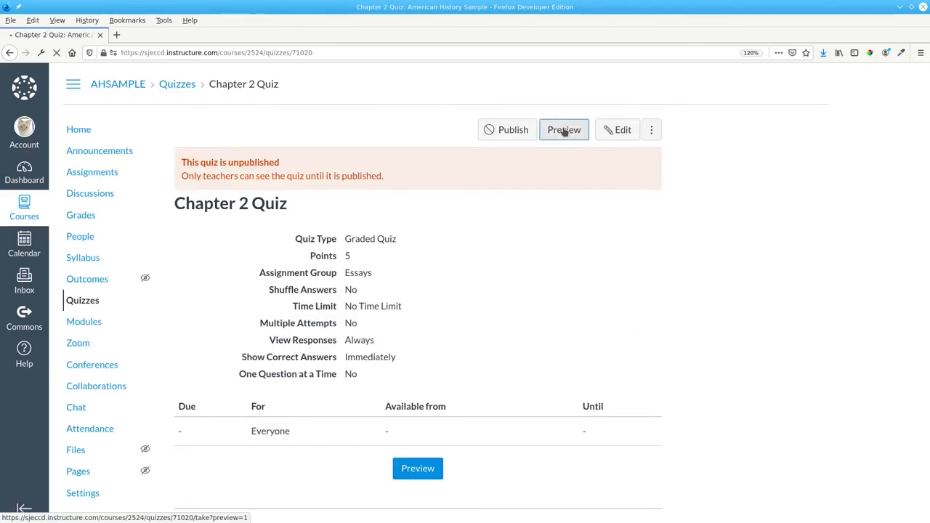
Preview Chapter 2 Quiz and scroll through all five questions to Submit Quiz.
{"action": "left_click", "coordinate": [564, 129]}
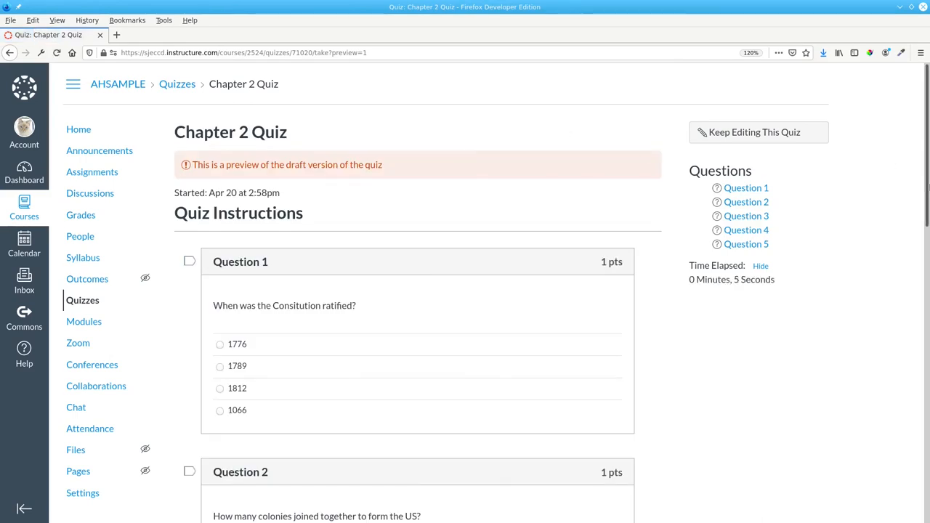
{"action": "scroll", "scroll_direction": "down", "scroll_amount": 3}
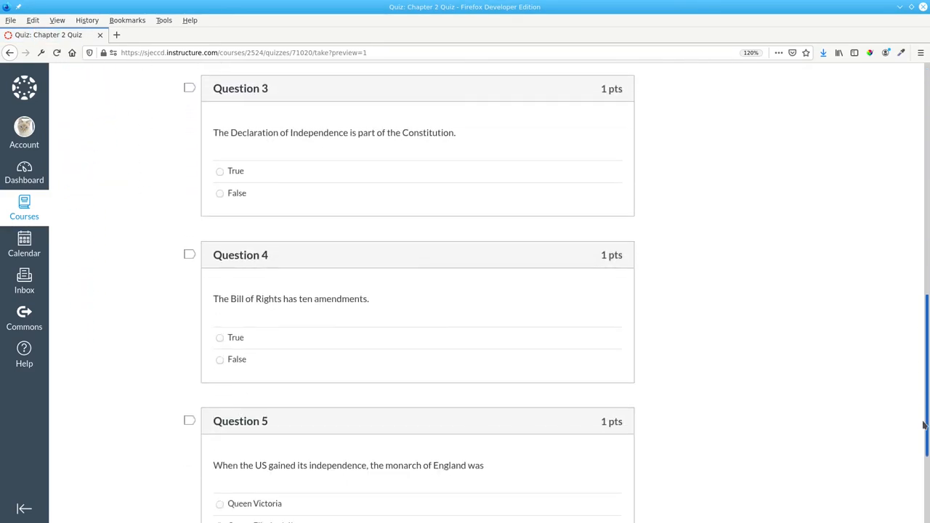
{"action": "scroll", "scroll_direction": "down", "scroll_amount": 3}
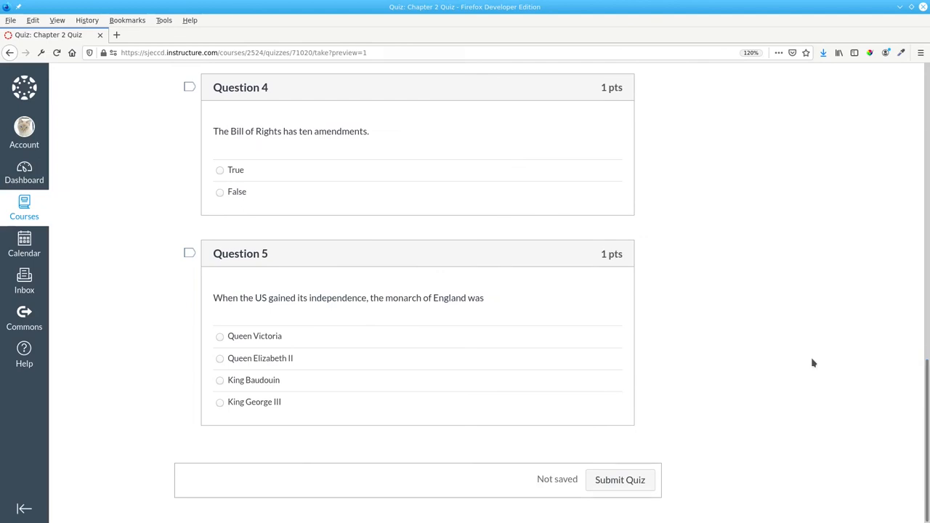